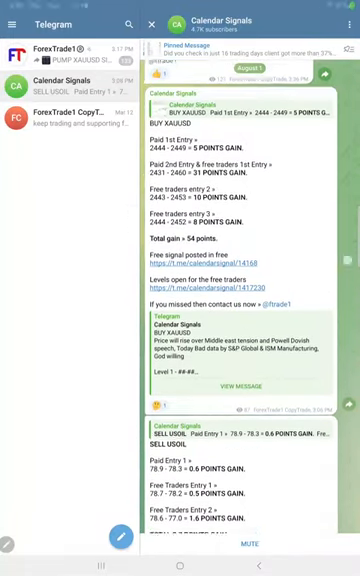
scroll("down", 3)
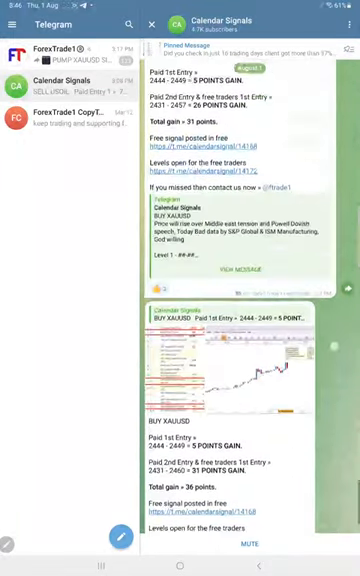
scroll("down", 3)
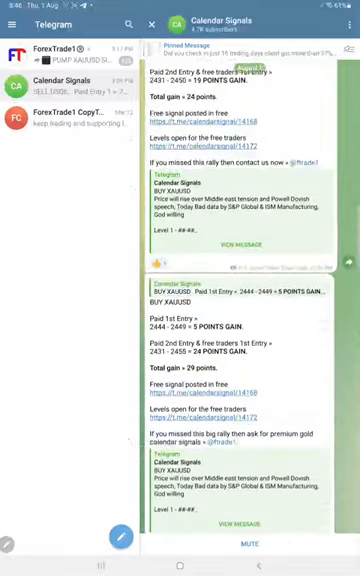
scroll("down", 3)
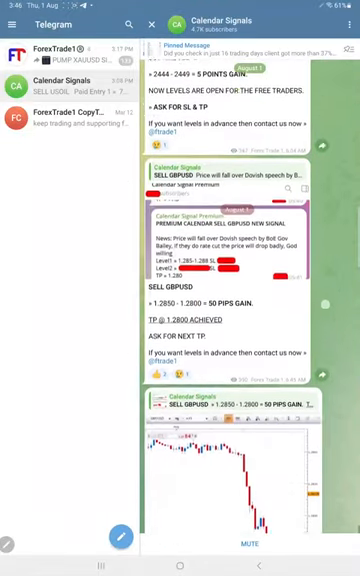
scroll("down", 3)
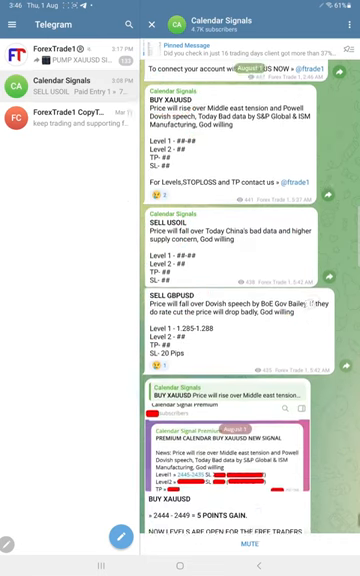
scroll("down", 3)
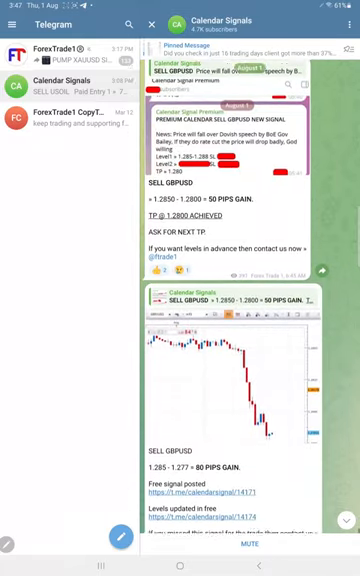
scroll("down", 3)
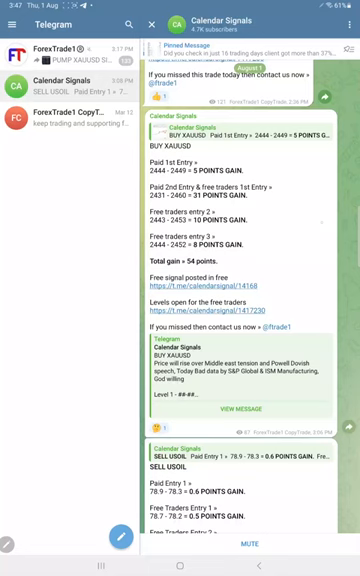
scroll("down", 3)
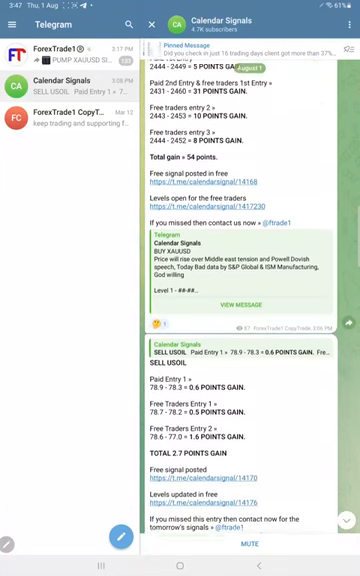
scroll("down", 3)
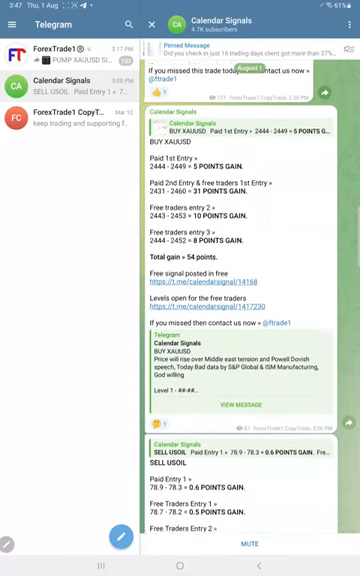
scroll("down", 3)
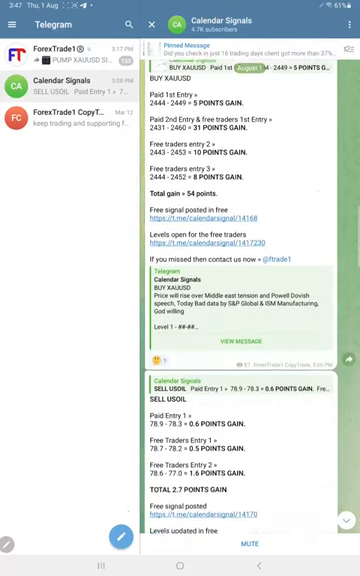
scroll("down", 3)
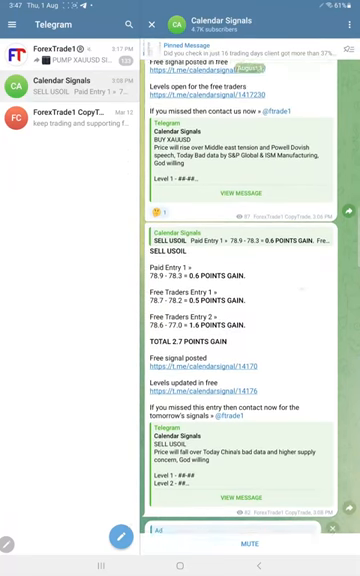
scroll("down", 3)
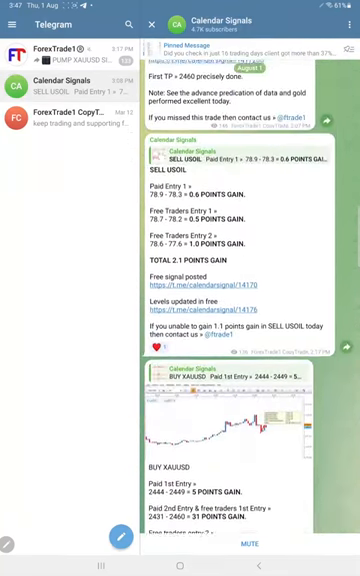
scroll("down", 3)
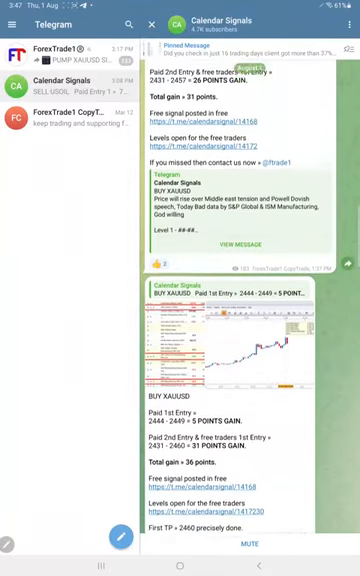
scroll("down", 3)
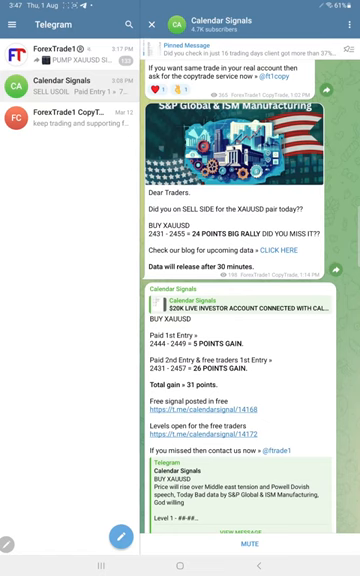
scroll("down", 3)
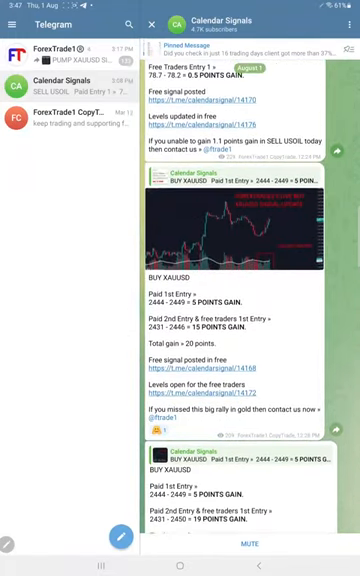
scroll("down", 3)
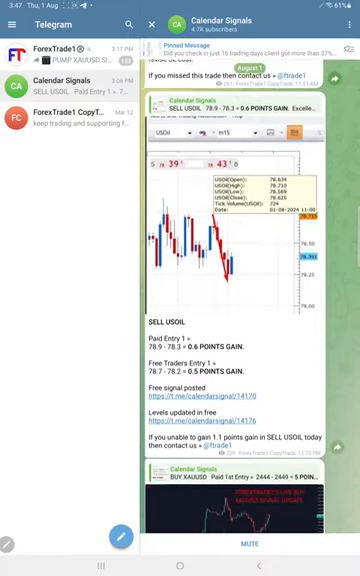